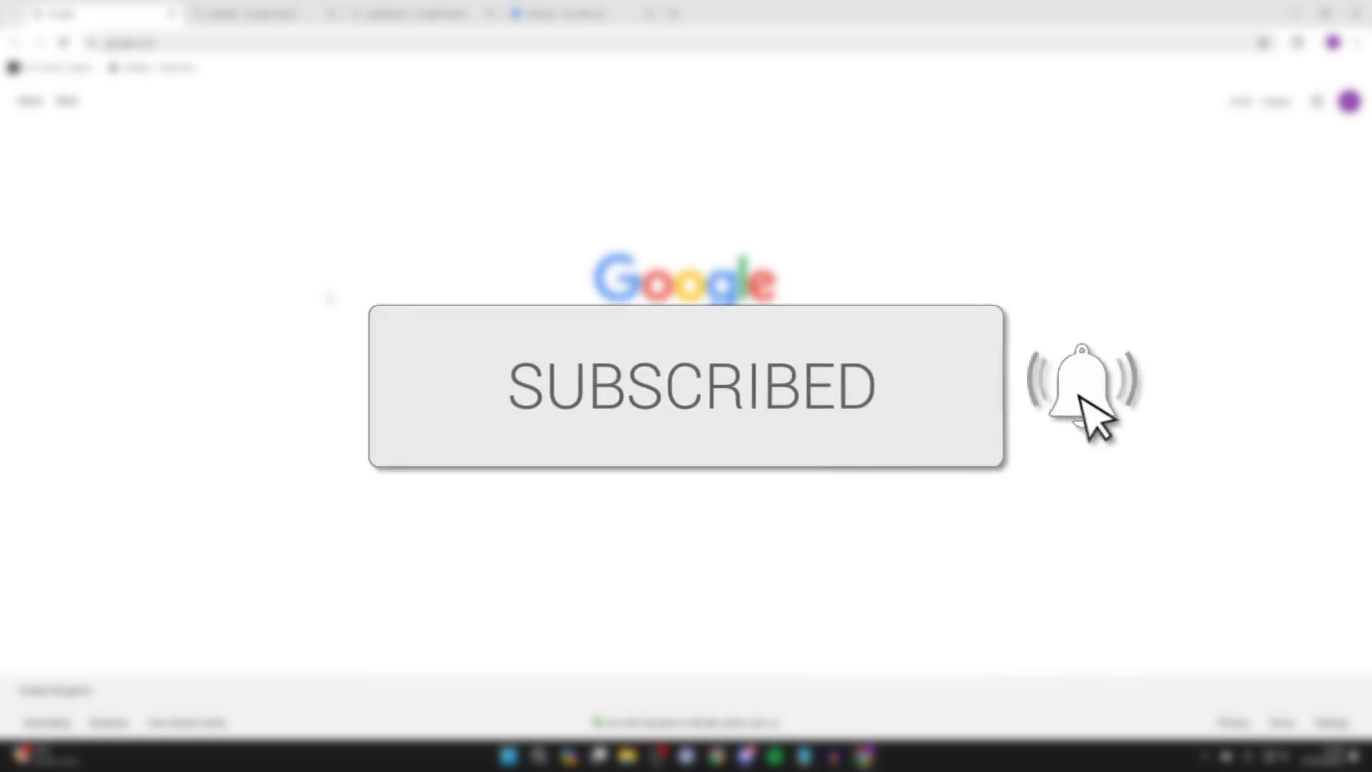
Reach the On start-up section of Chrome Settings via the three-dot menu.
left_click(1071, 384)
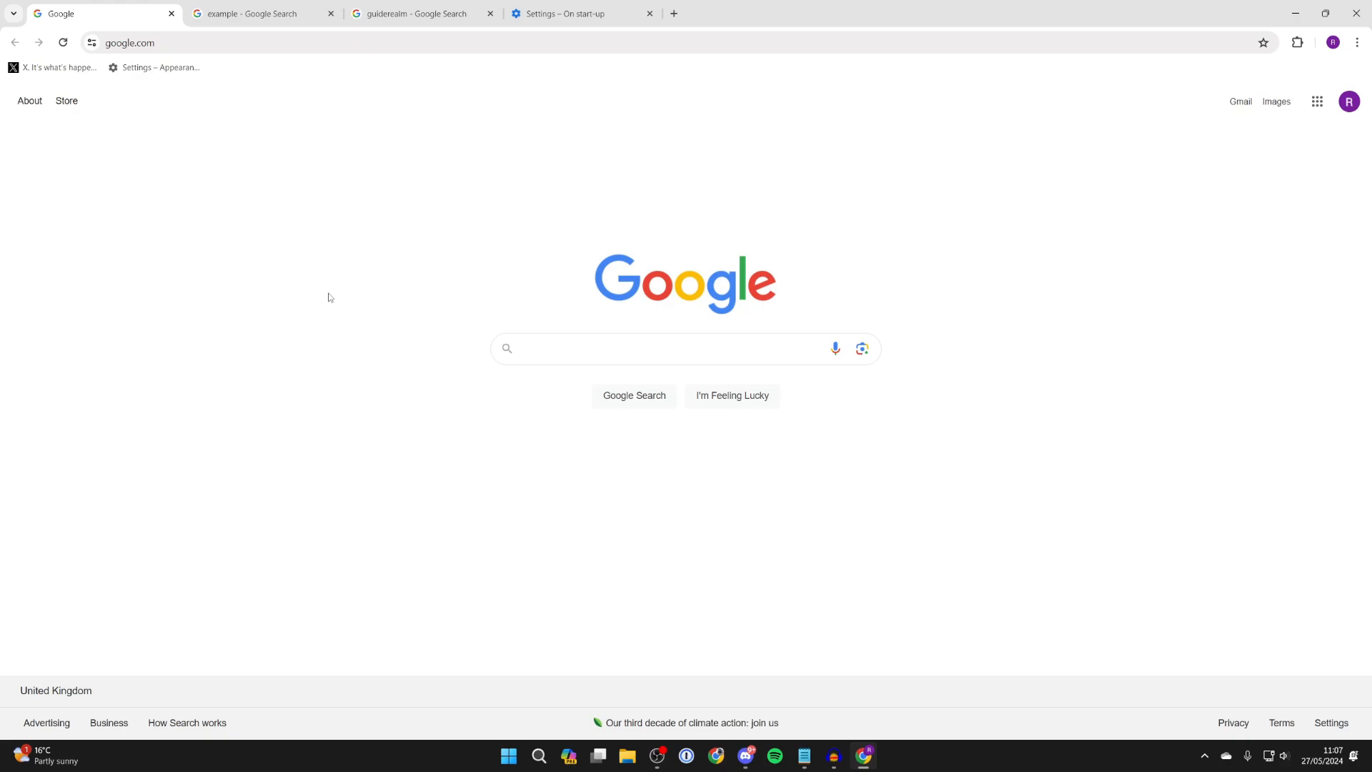
mouse_move(658, 271)
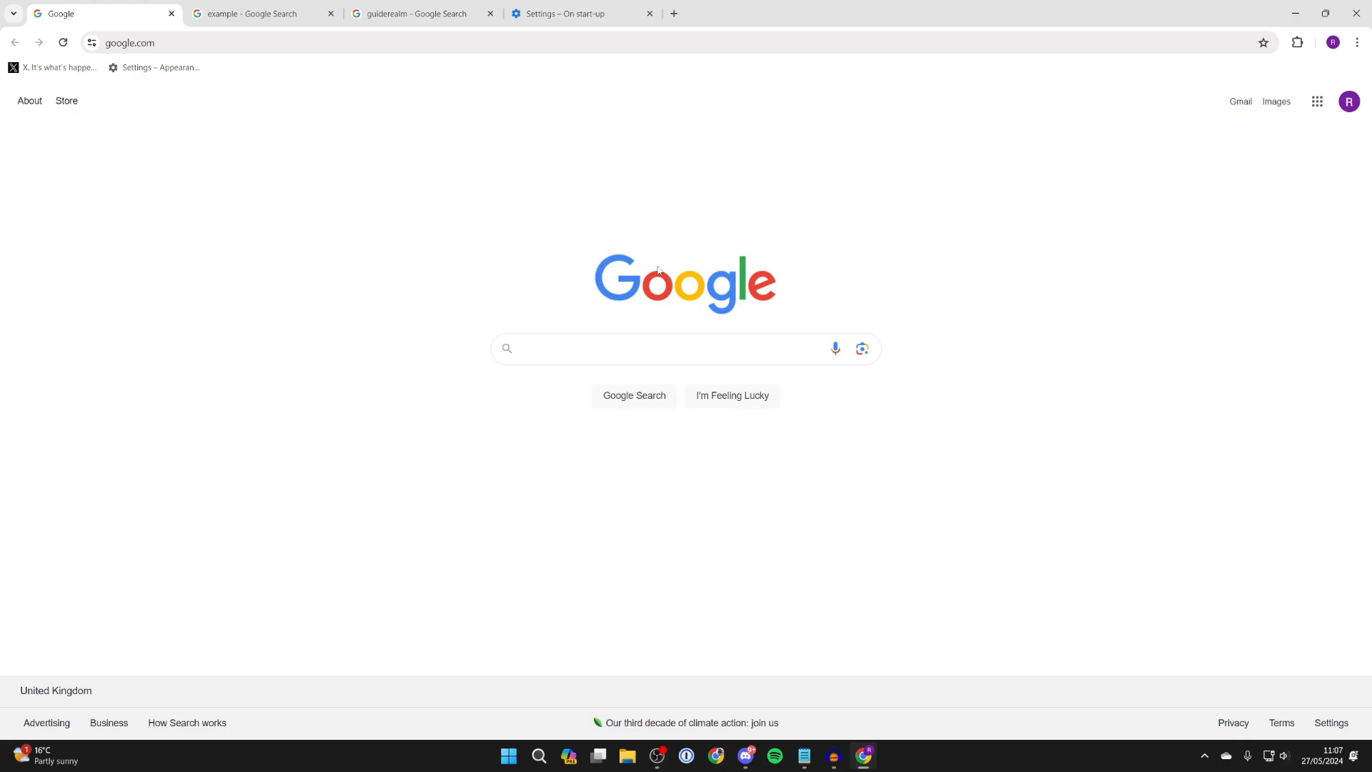
left_click(1358, 40)
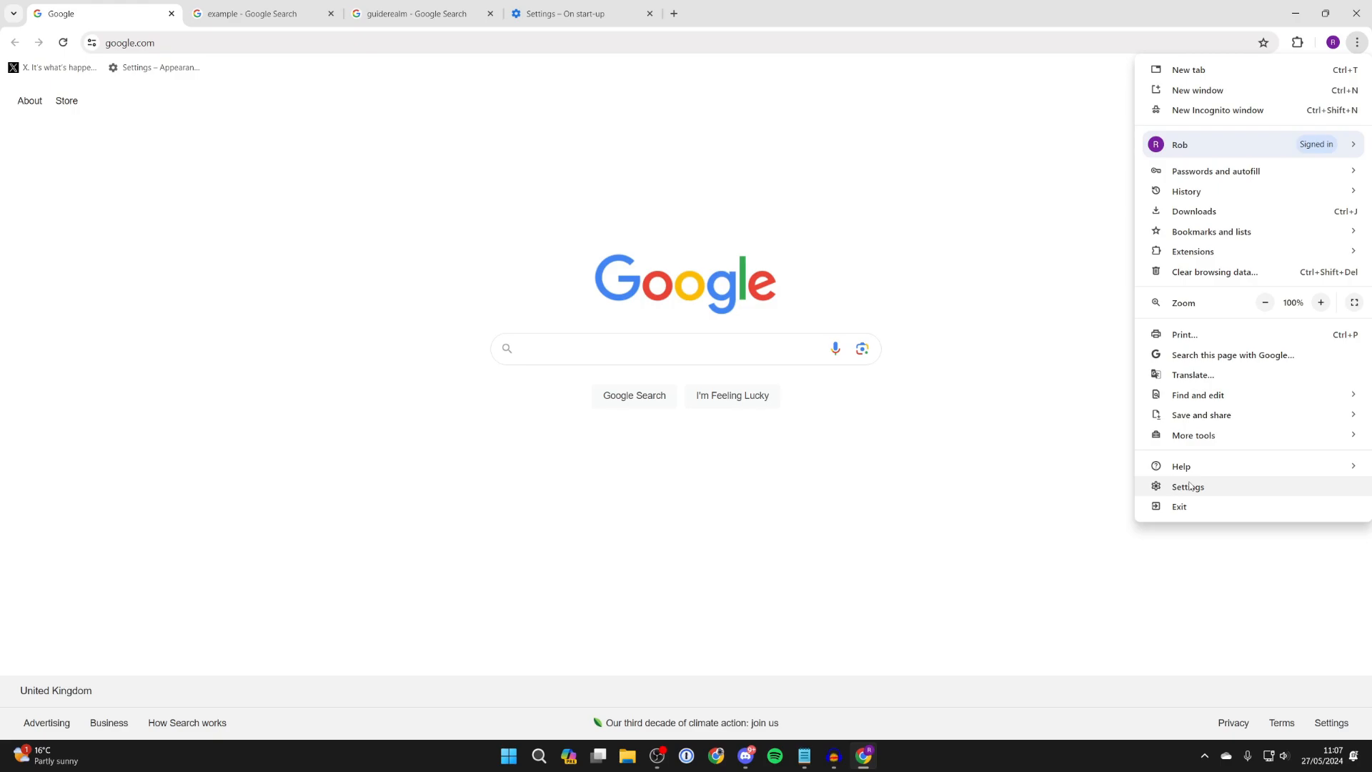
left_click(1188, 486)
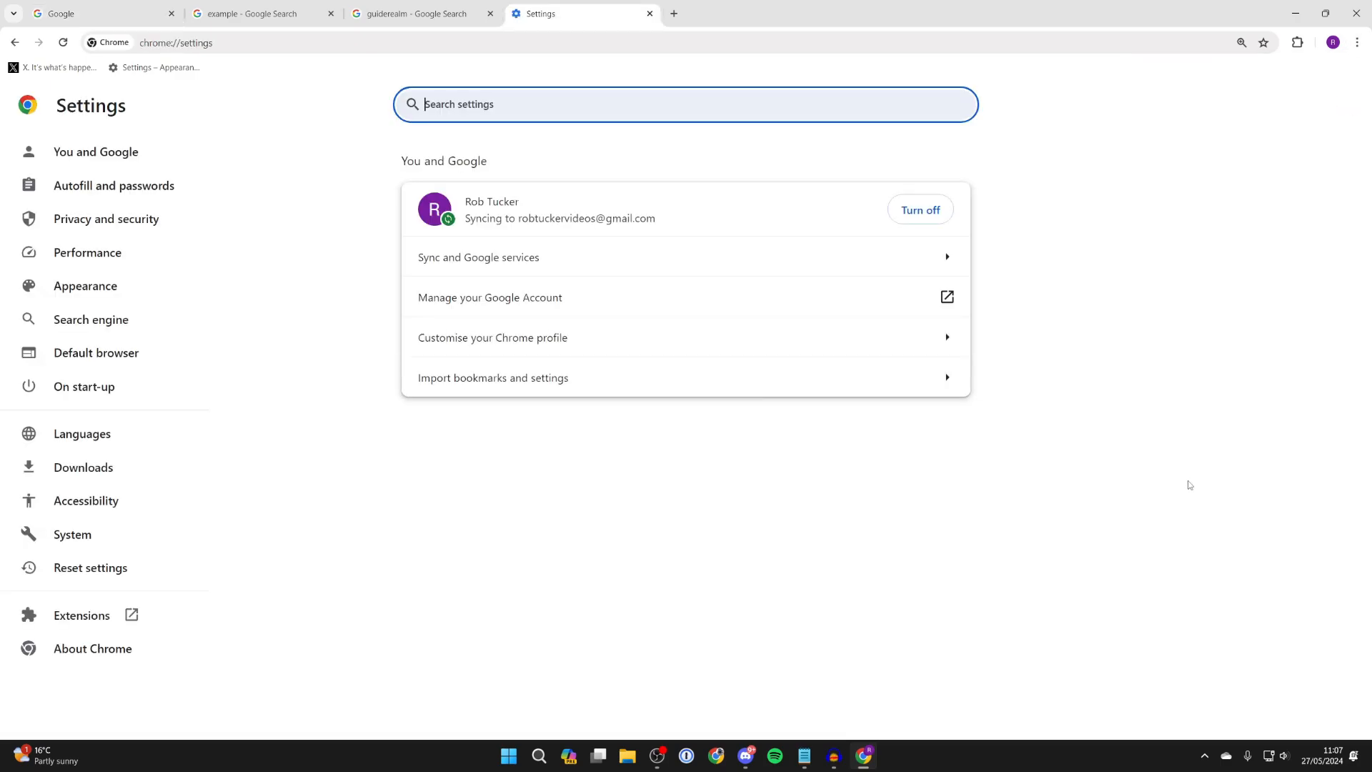
mouse_move(856, 526)
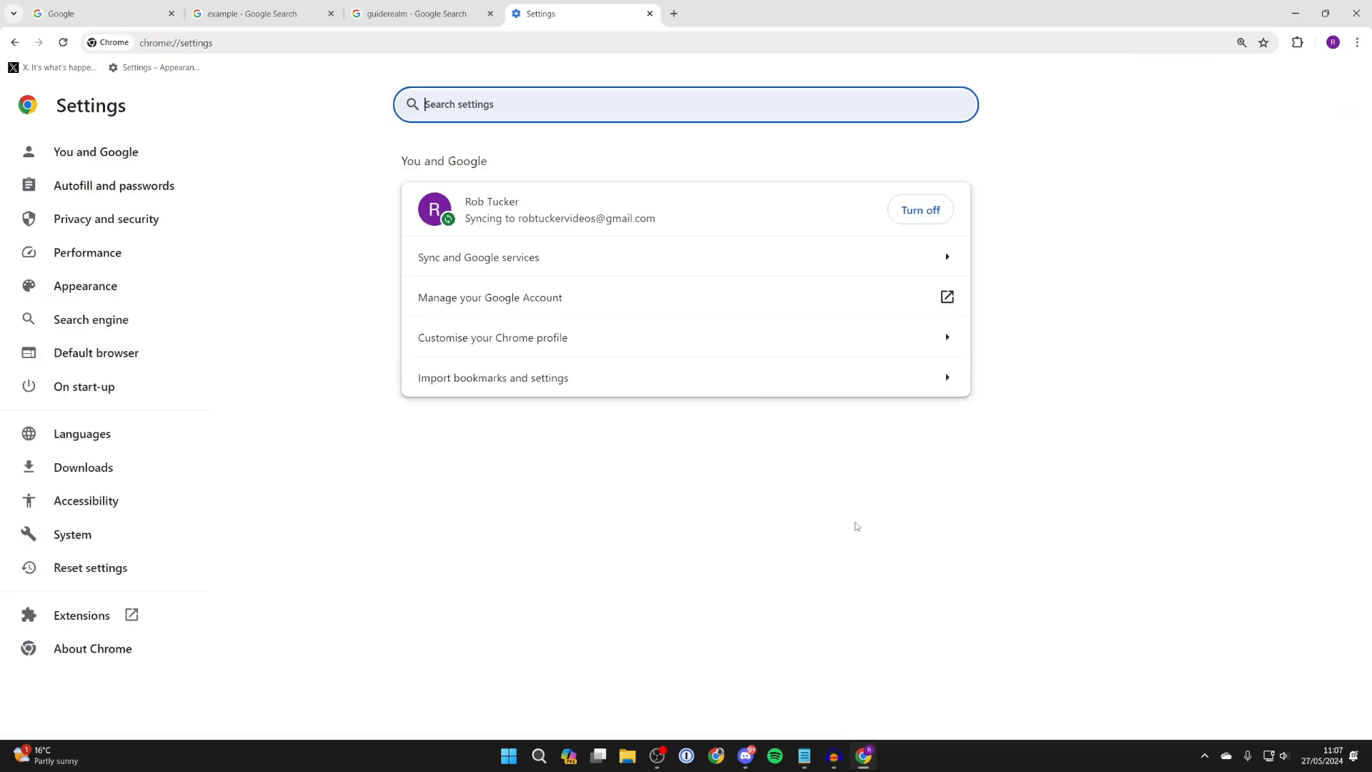
left_click(83, 386)
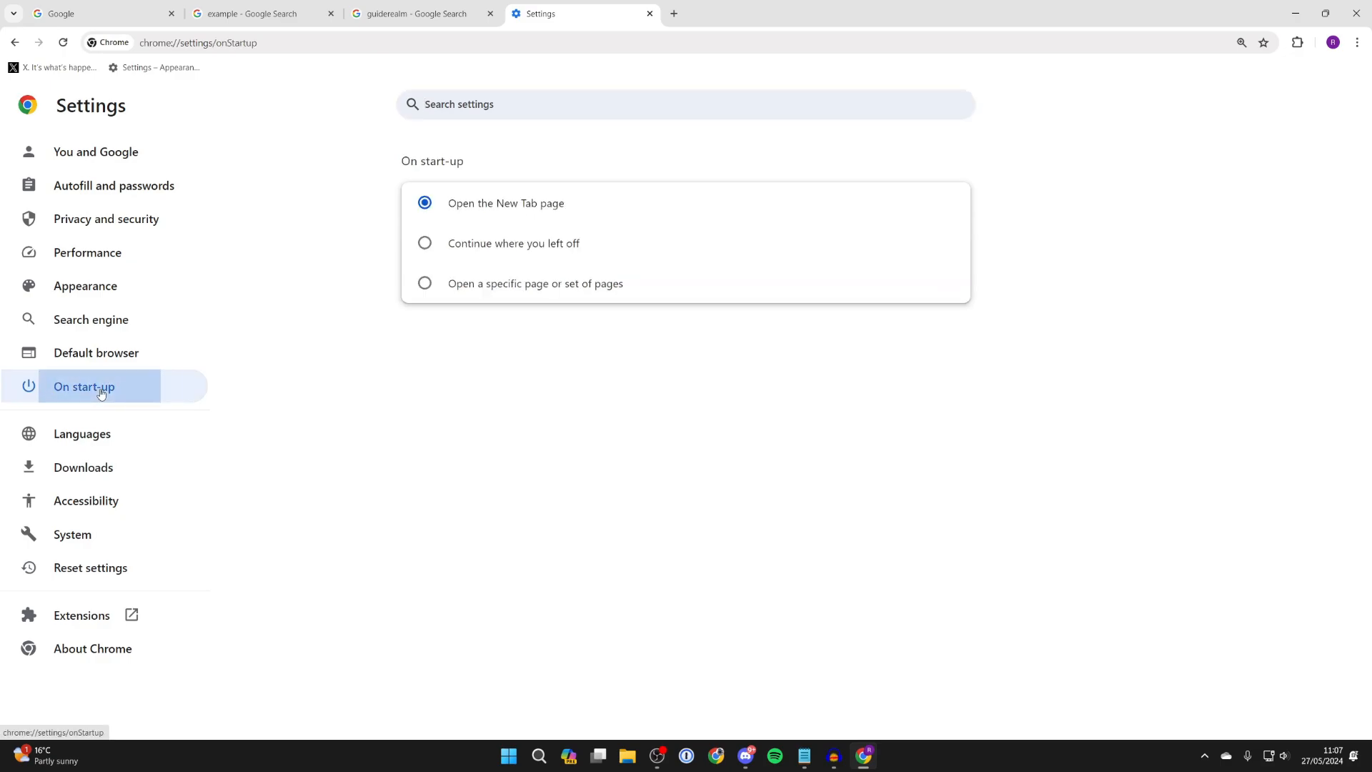
left_click(100, 386)
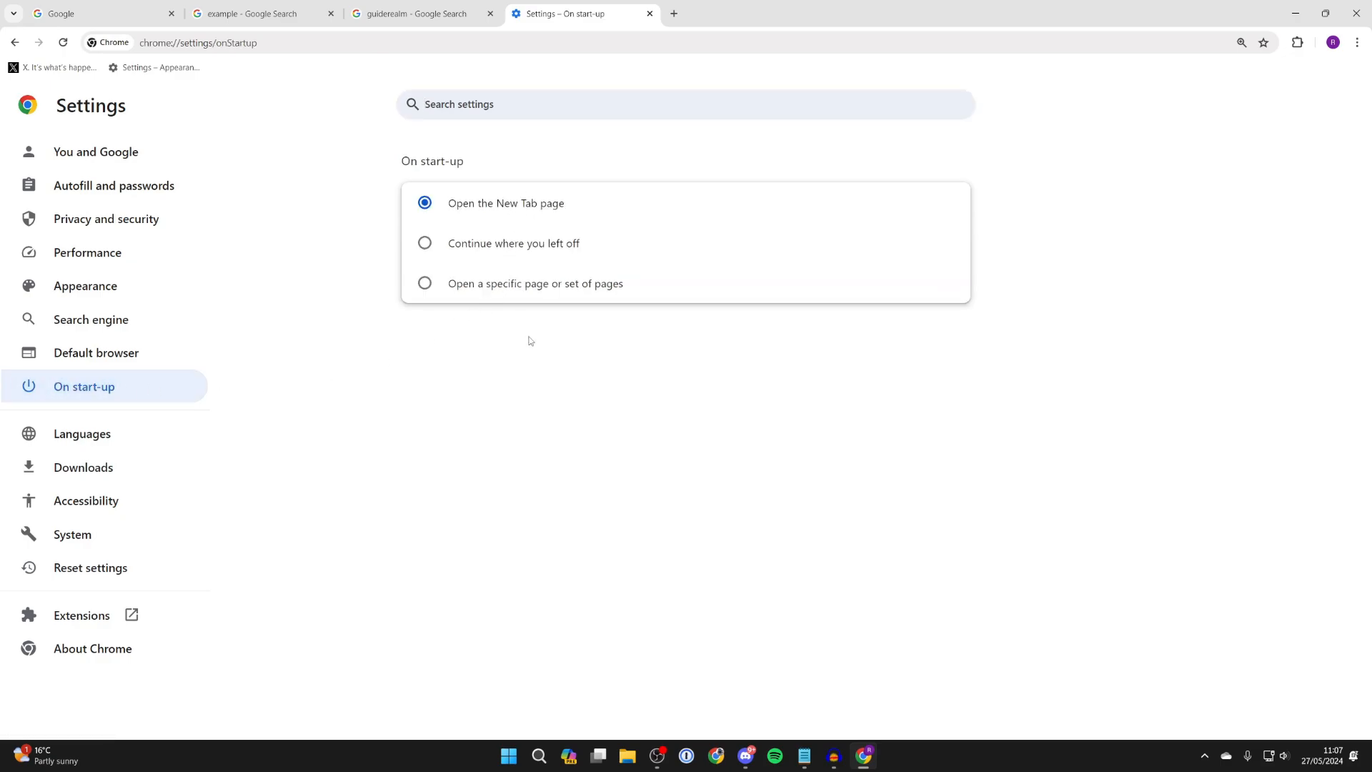
mouse_move(491, 249)
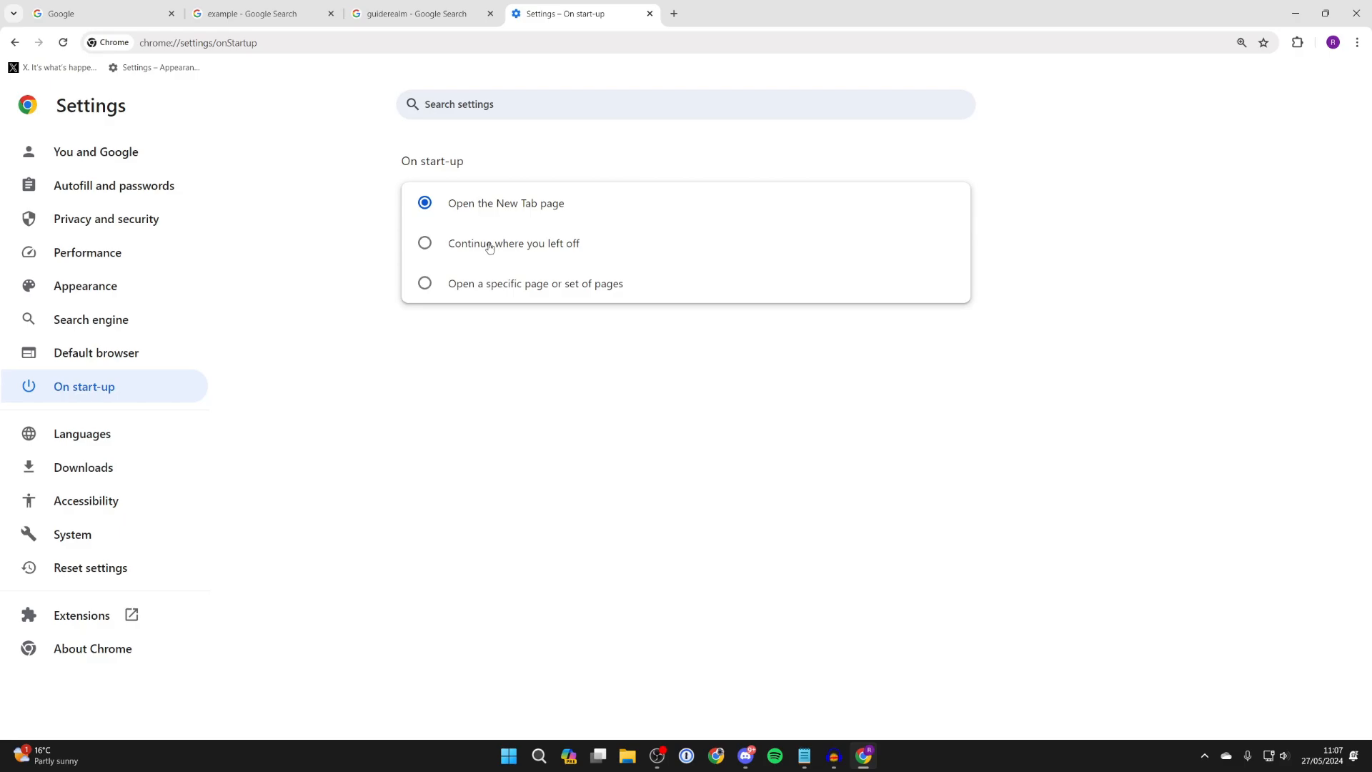
Select 'Continue where you left off' as the start-up behaviour.
left_click(424, 243)
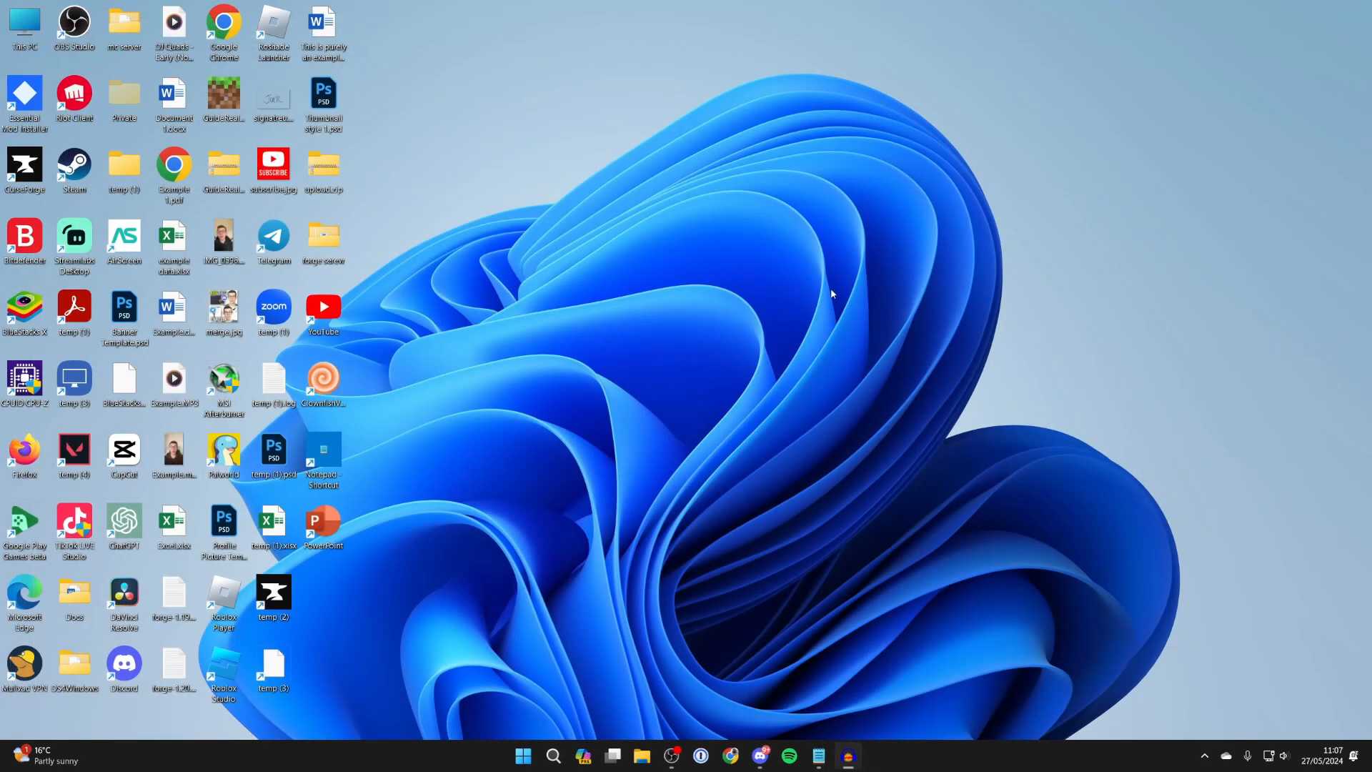
Relaunch Chrome from the desktop shortcut and return to the 'Settings – On start-up' tab.
double_click(223, 26)
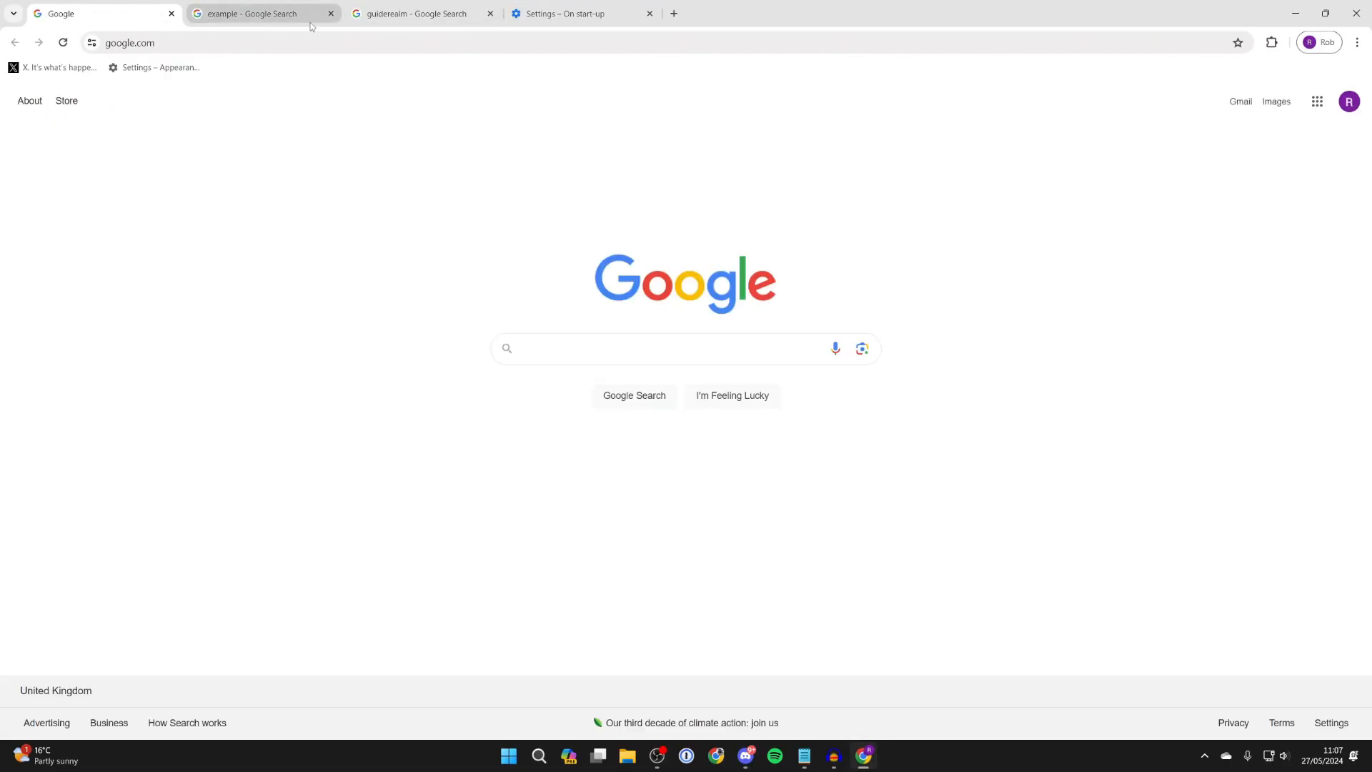
left_click(569, 13)
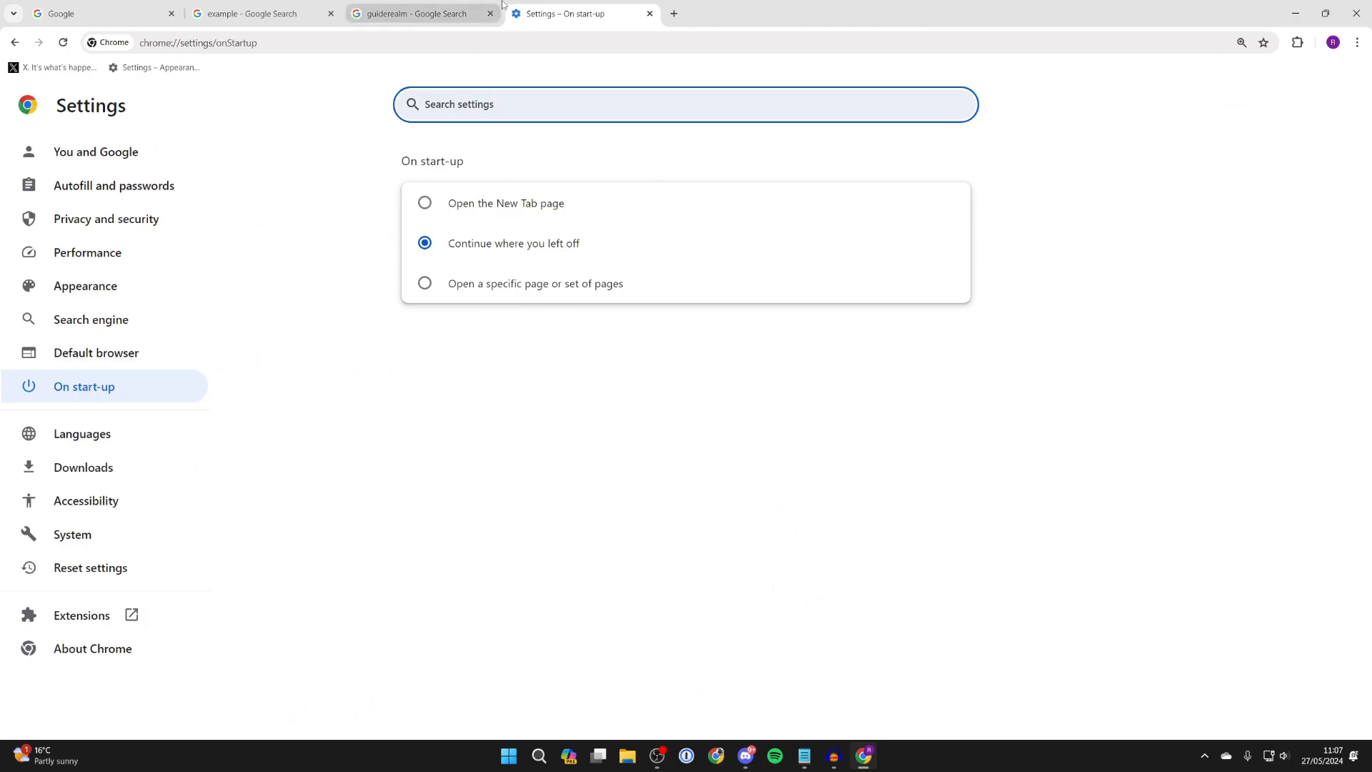
mouse_move(414, 13)
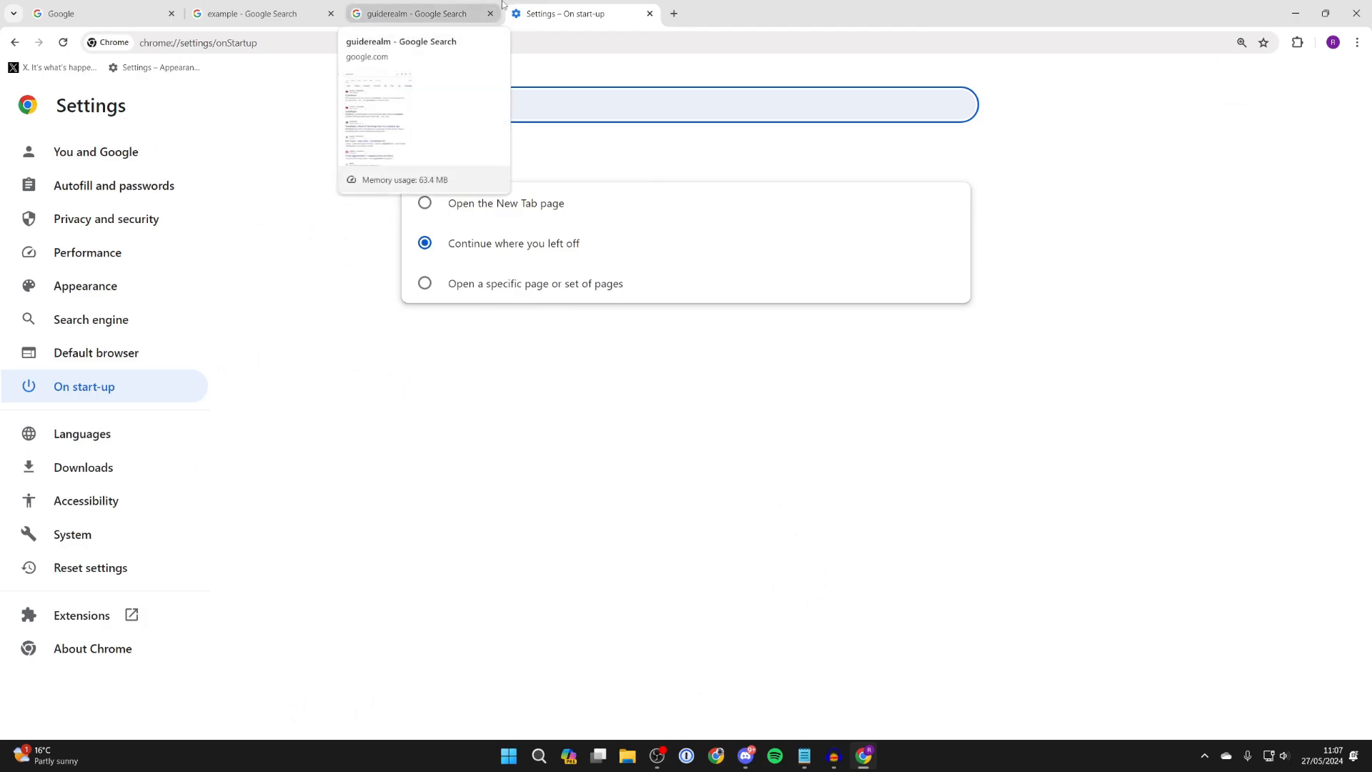